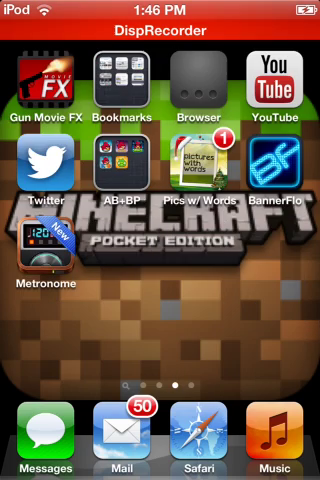
Swipe across the home screen and launch Safari from the dock onto the YouTube page
scroll("left", 3)
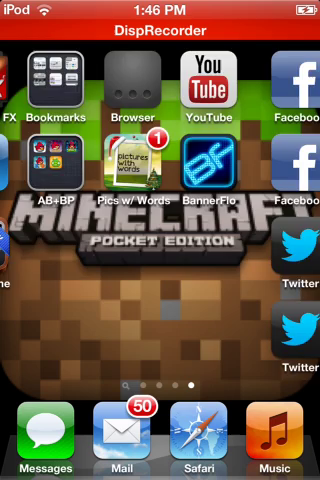
left_click(208, 76)
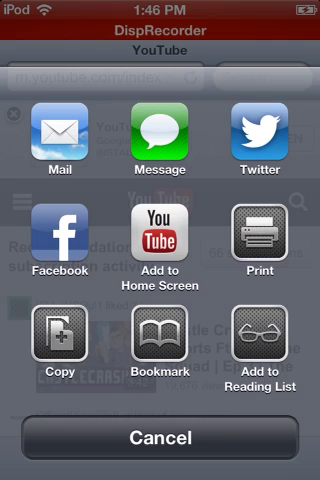
Choose Add to Home Screen from the share sheet and add the web clip named YouTube
left_click(160, 228)
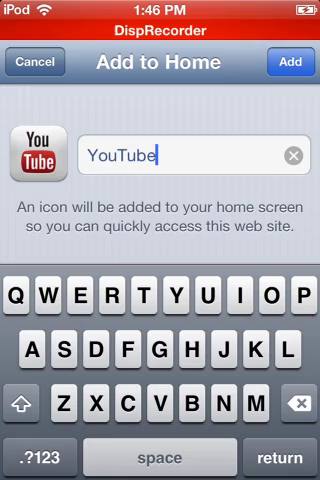
left_click(296, 64)
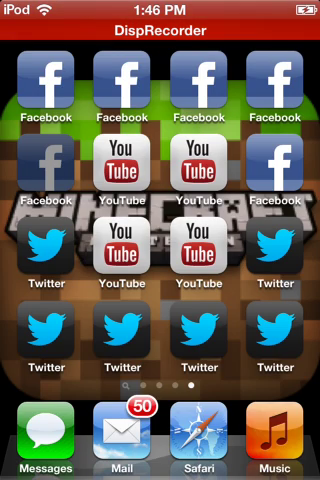
Hold an icon so the Facebook, YouTube and Twitter web clips wiggle with delete badges
left_click(40, 70)
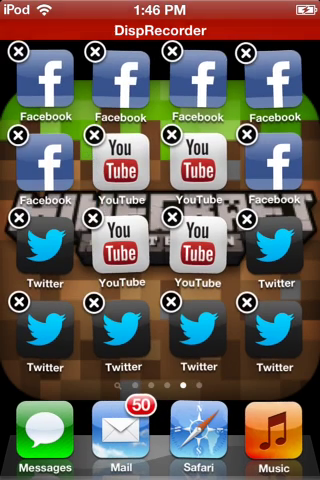